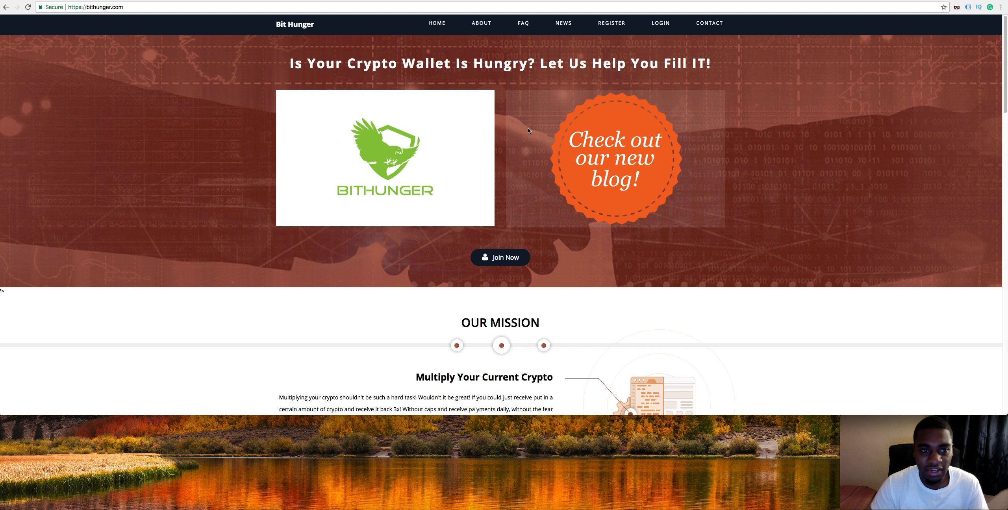
mouse_move(631, 117)
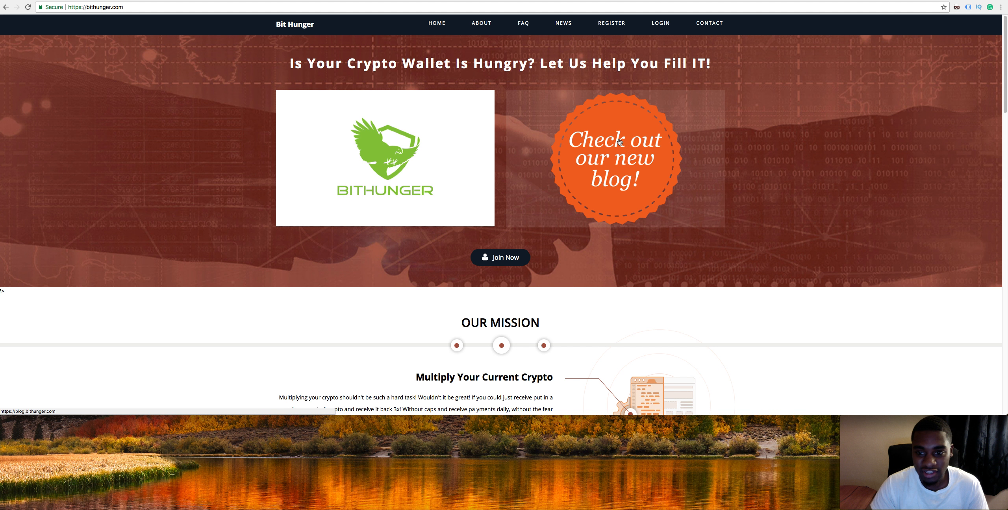
Step: Navigate via the side menu to the Lending page showing the lending wallet and packages
click(615, 157)
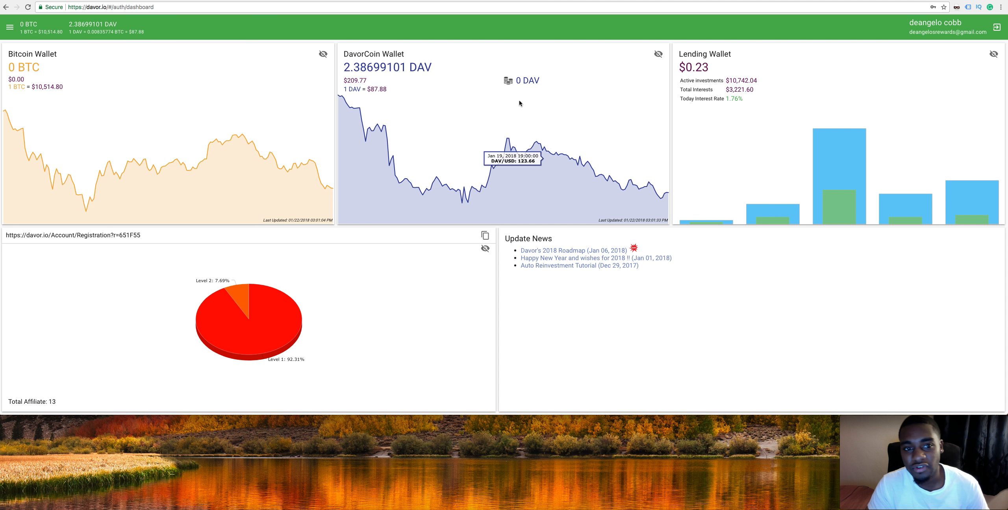
mouse_move(477, 34)
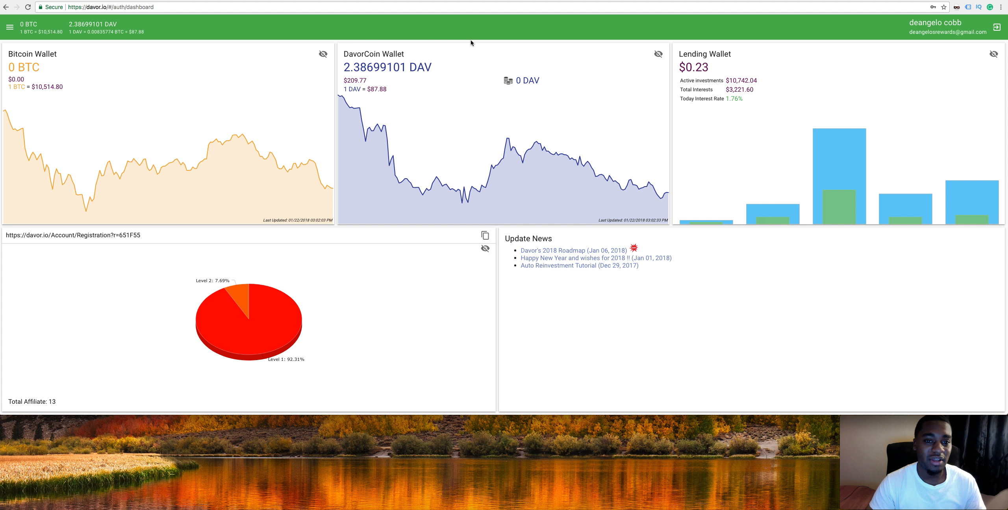
mouse_move(457, 61)
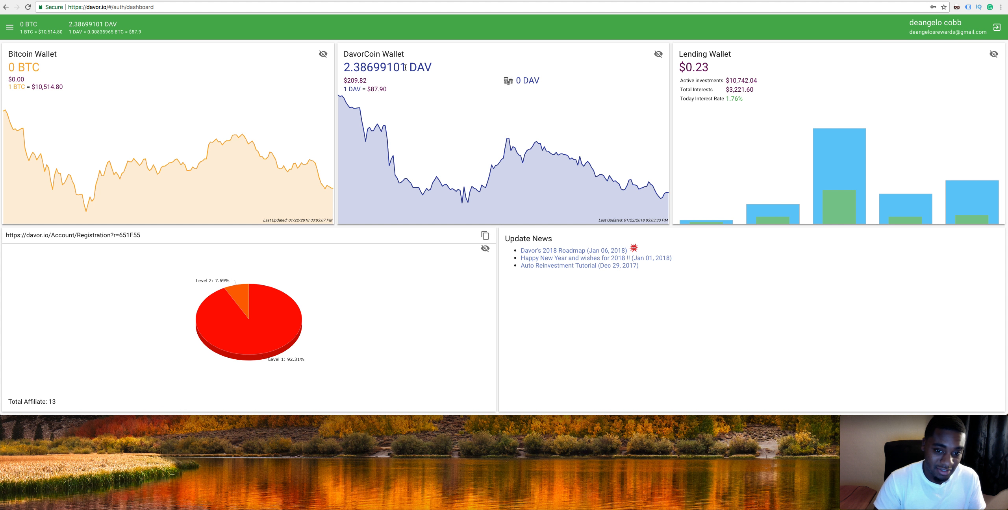
mouse_move(404, 68)
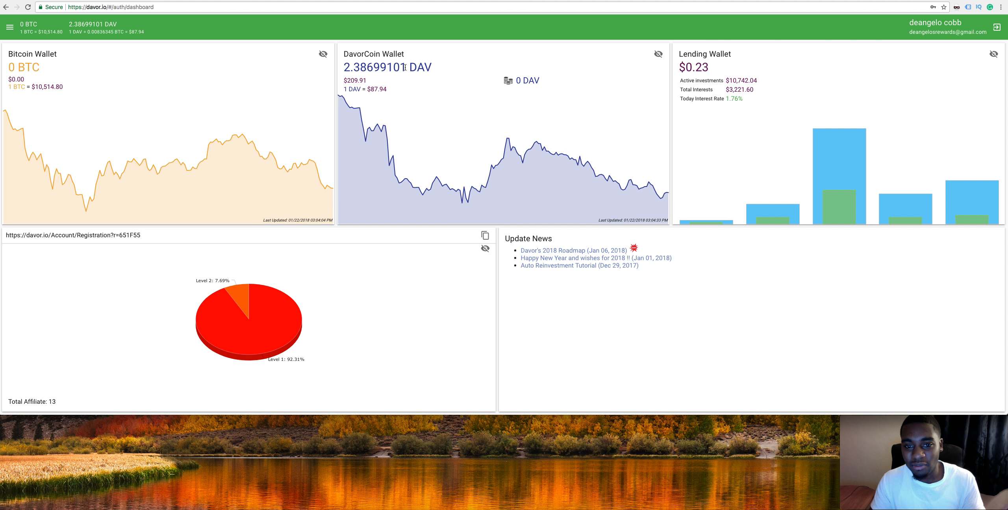
mouse_move(281, 38)
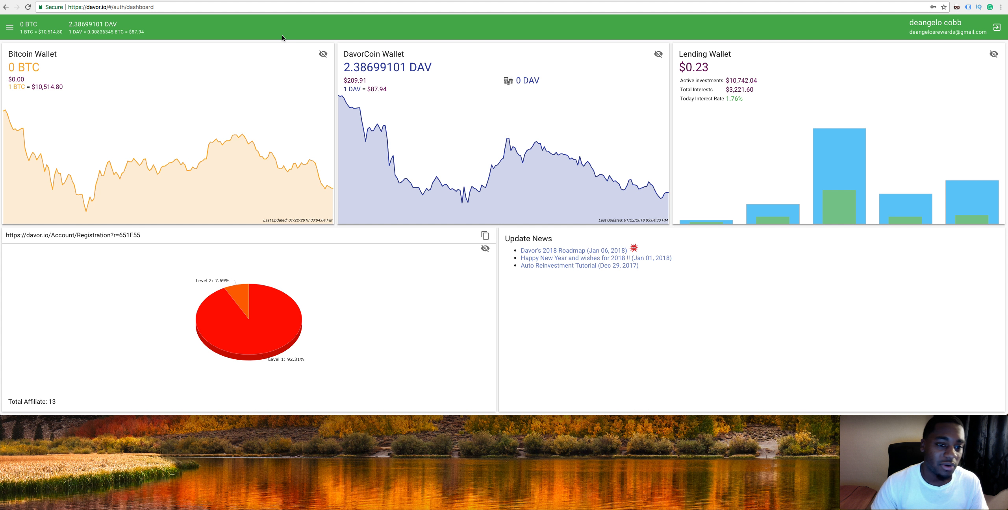
mouse_move(70, 41)
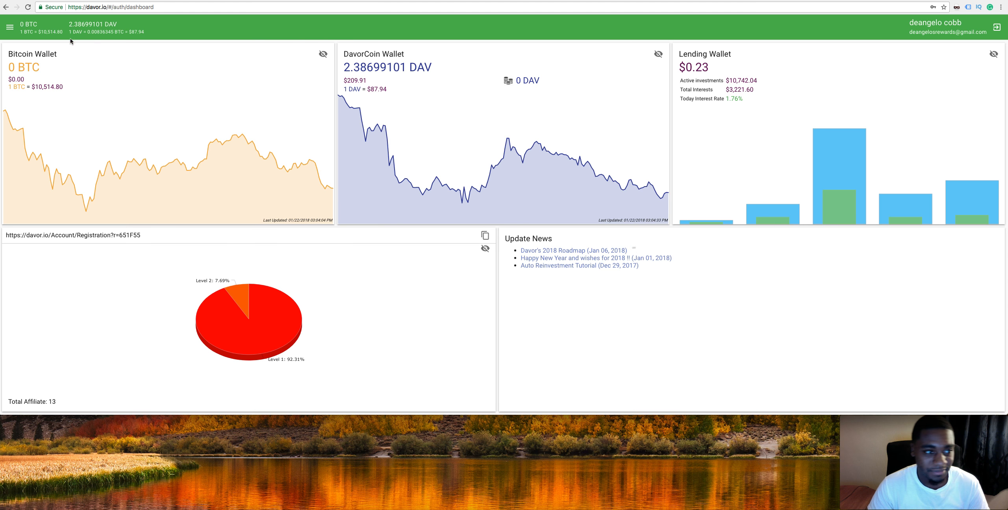
click(9, 27)
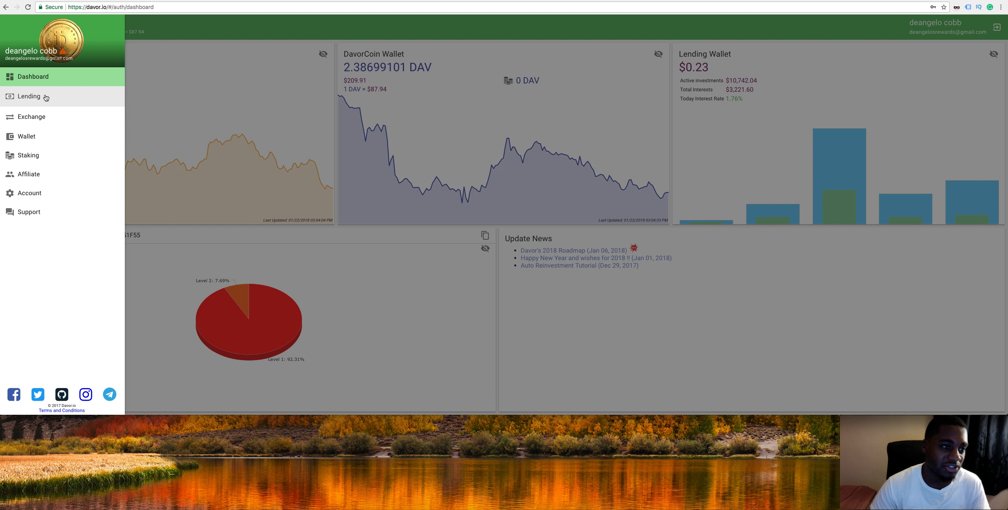
click(29, 96)
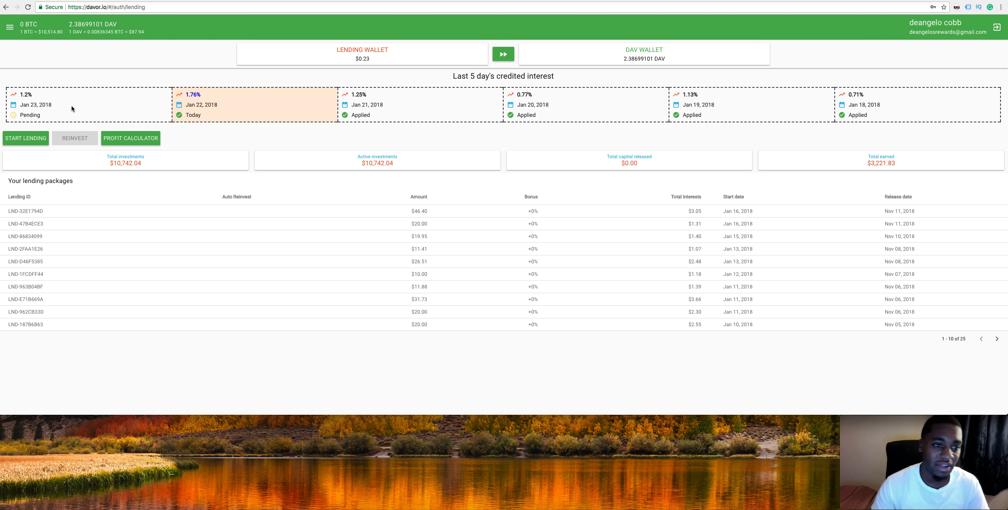
mouse_move(138, 111)
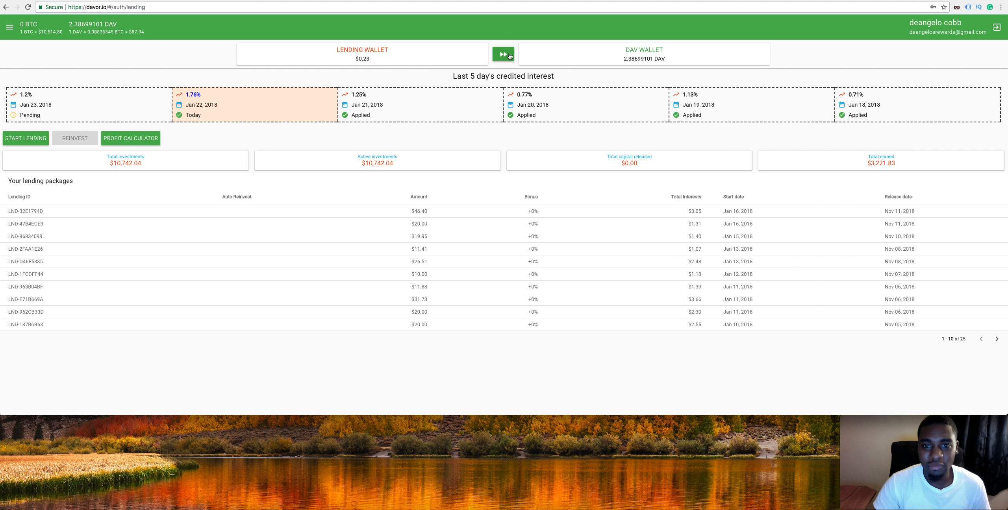
Step: Start a lending-to-DAV wallet transfer and enter .23 as the USD amount
click(503, 55)
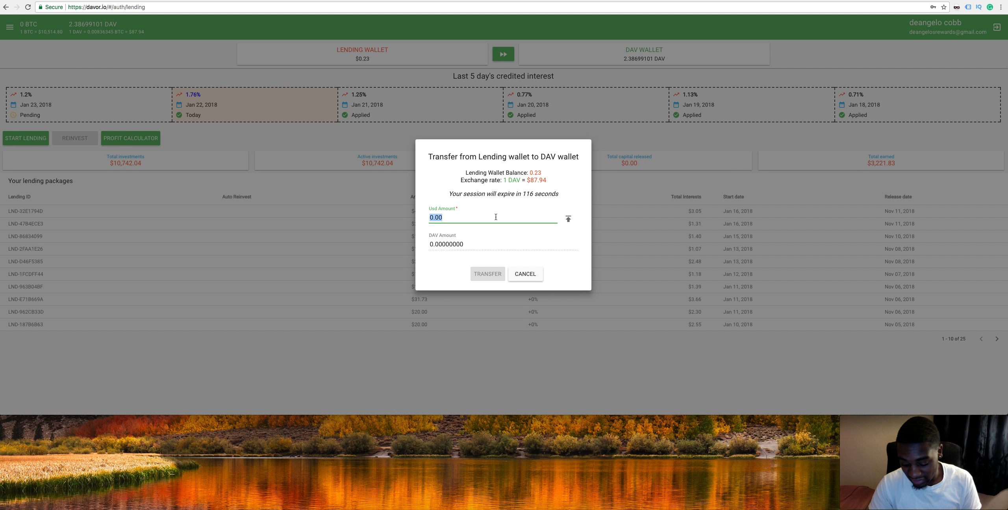
text(.23)
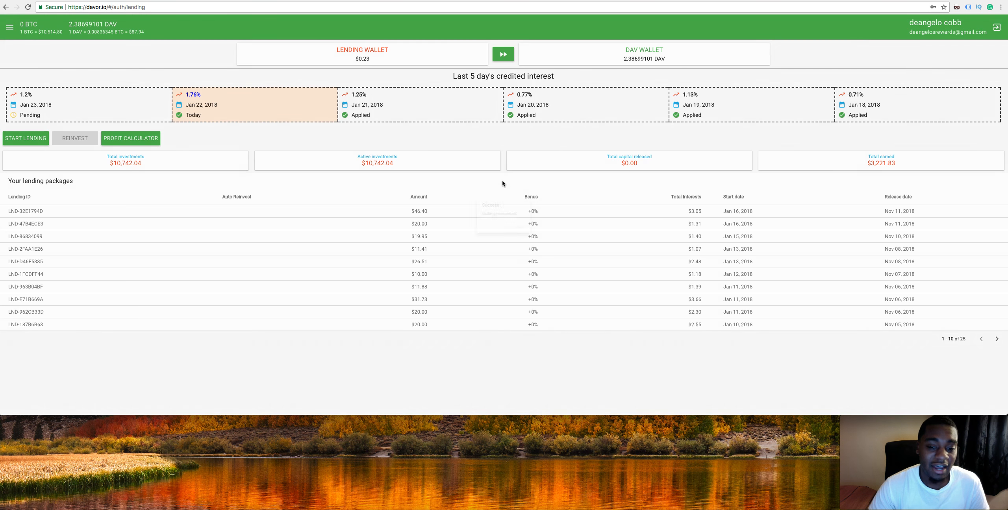
Step: Confirm the transfer so the lending wallet reads $0.00 and the DAV wallet 2.38960642 DAV
click(504, 54)
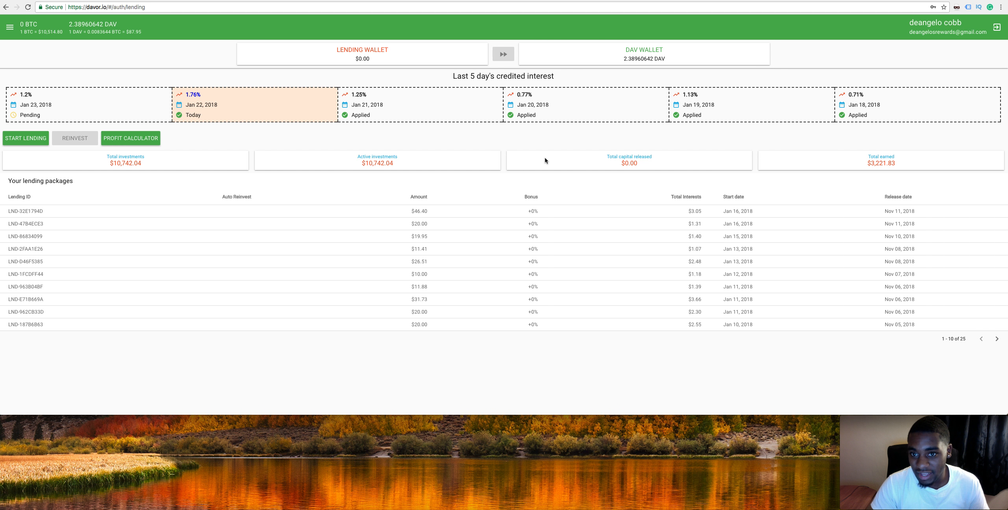
mouse_move(395, 159)
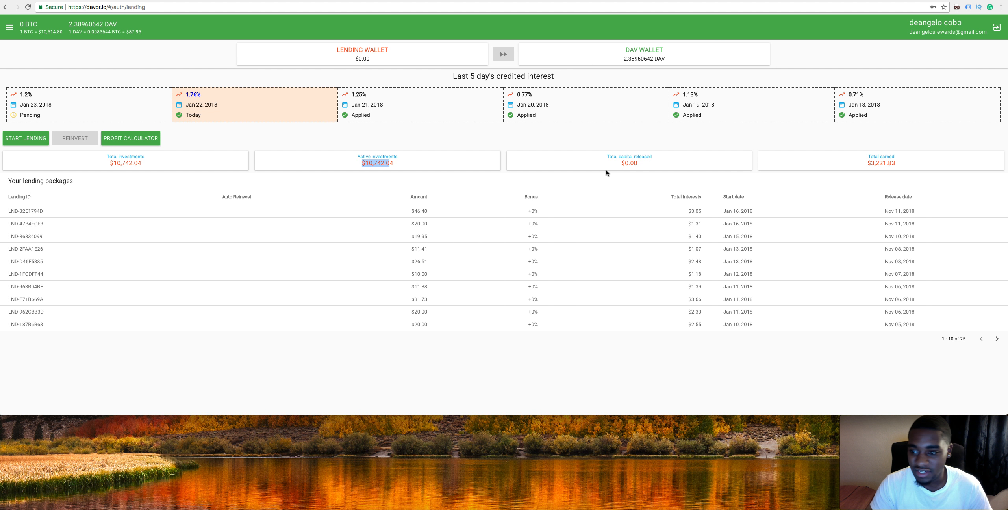
mouse_move(863, 164)
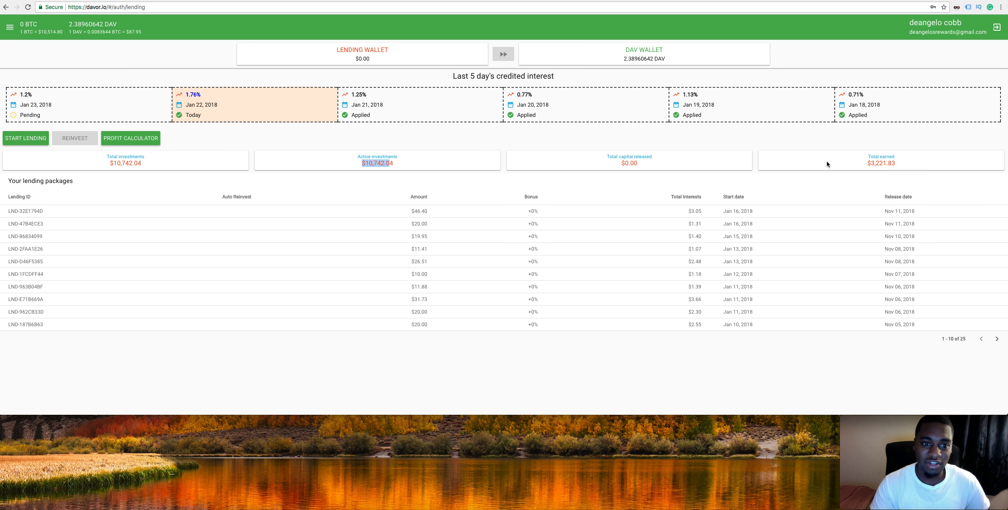
mouse_move(850, 174)
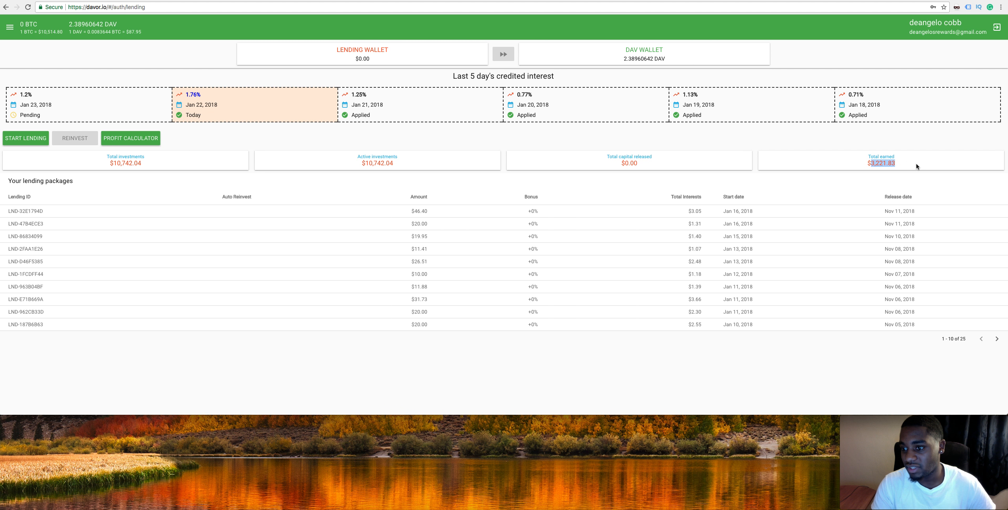
mouse_move(799, 167)
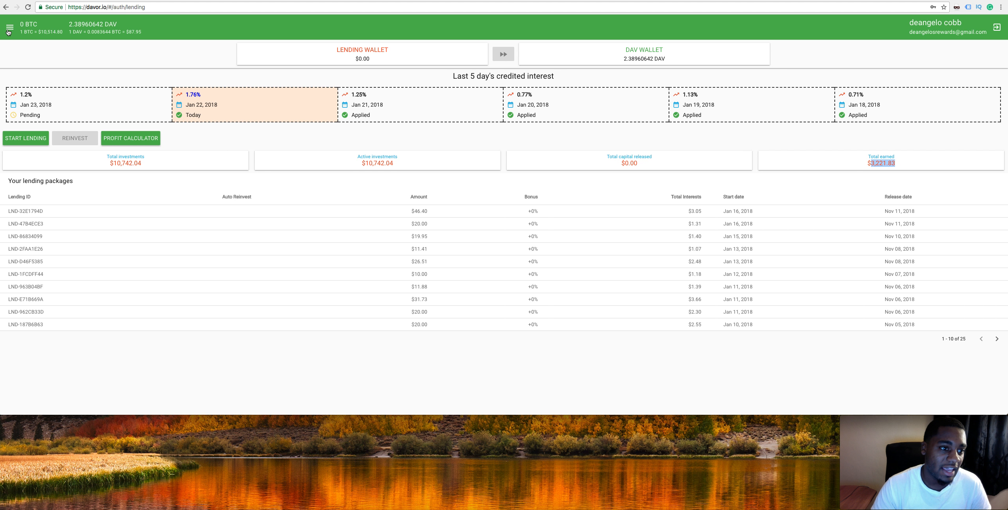
Step: Navigate via the side menu to the Staking pool page with its released transactions
click(10, 28)
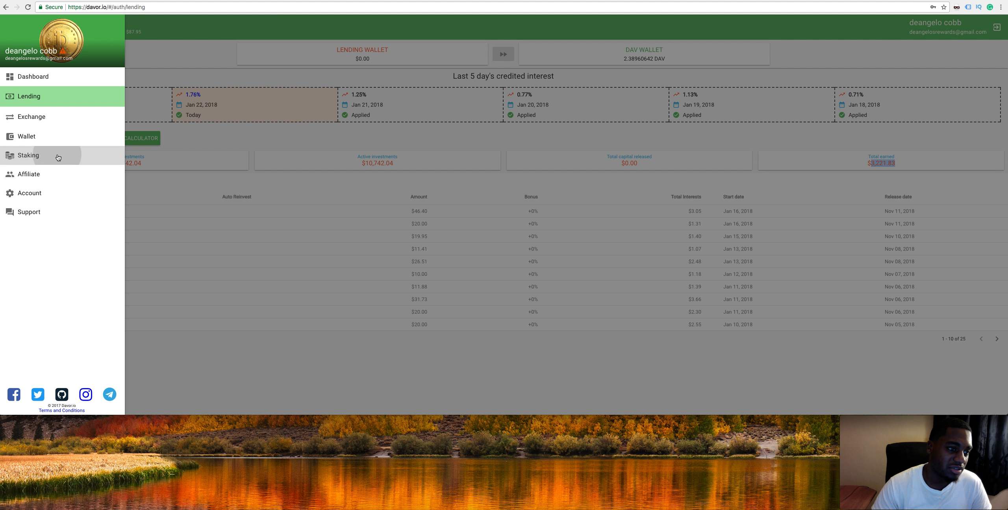
click(28, 155)
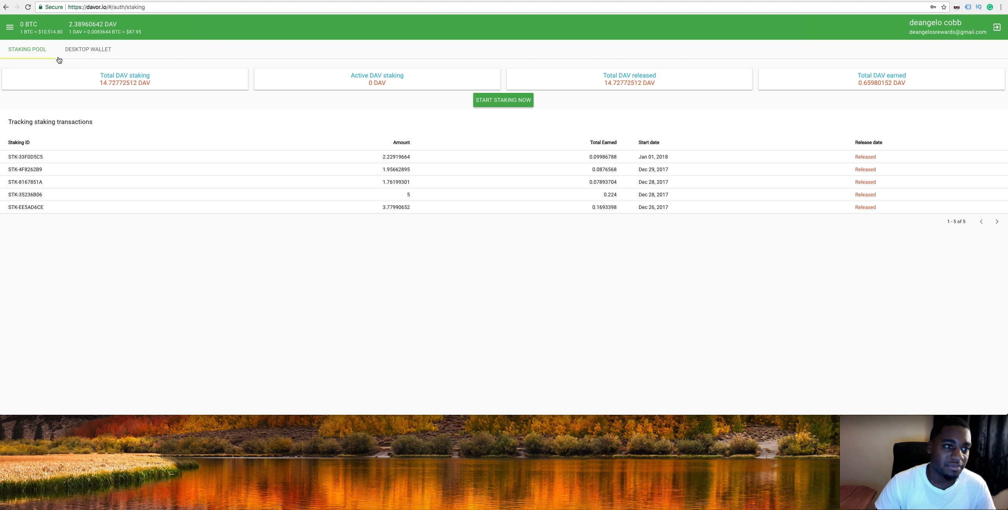
mouse_move(110, 96)
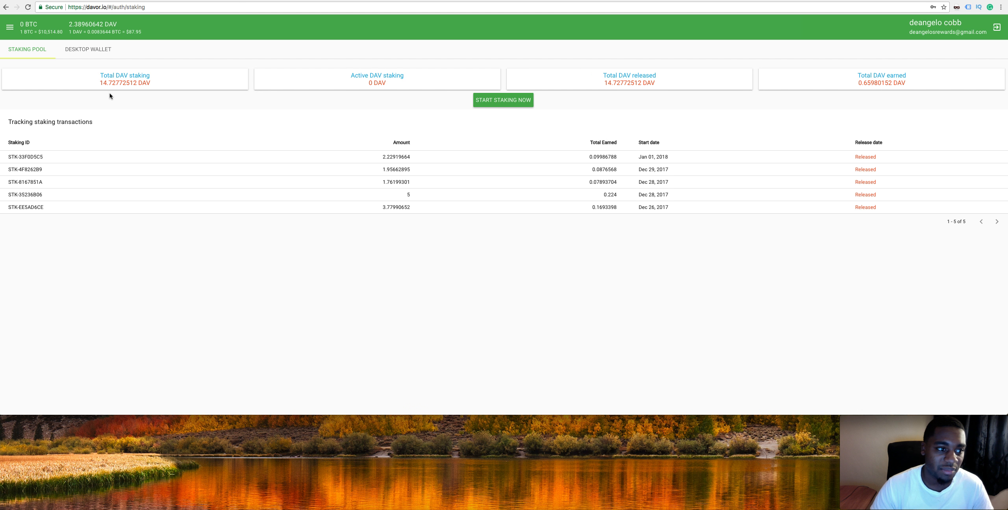
mouse_move(133, 92)
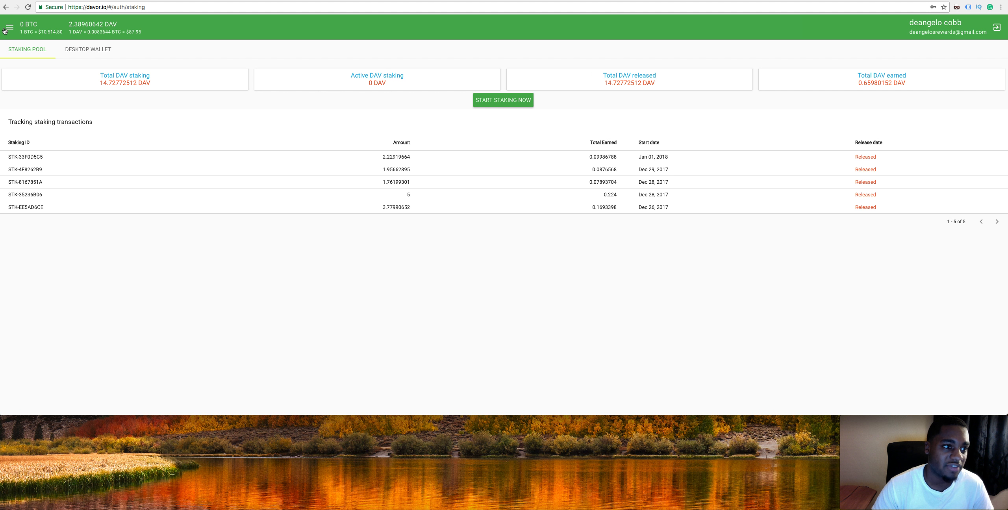
Step: Return to the dashboard and reopen the side navigation list of site sections
click(8, 27)
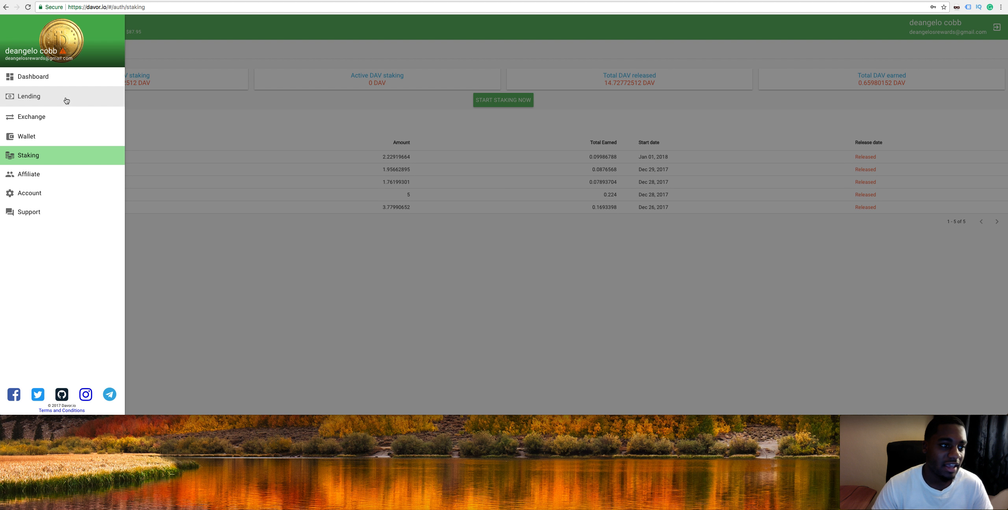
click(34, 76)
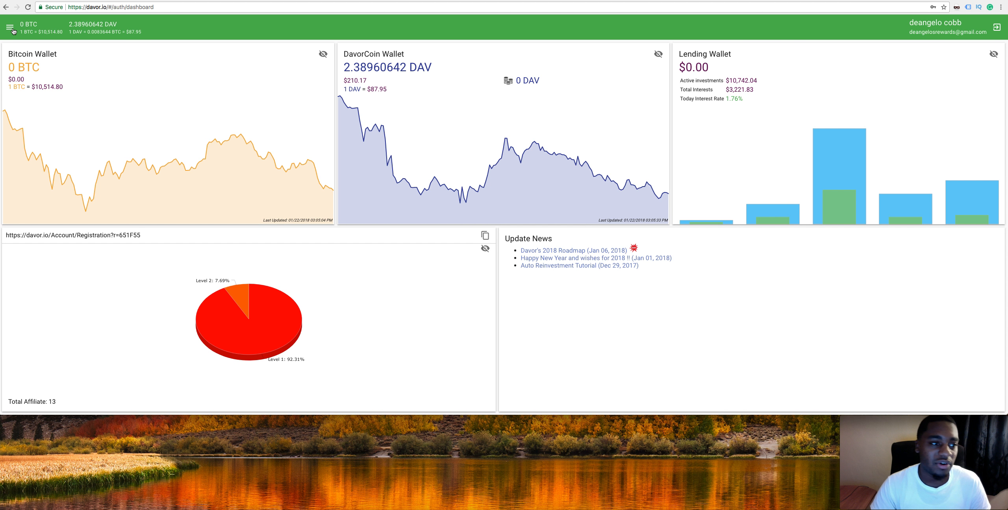
click(9, 27)
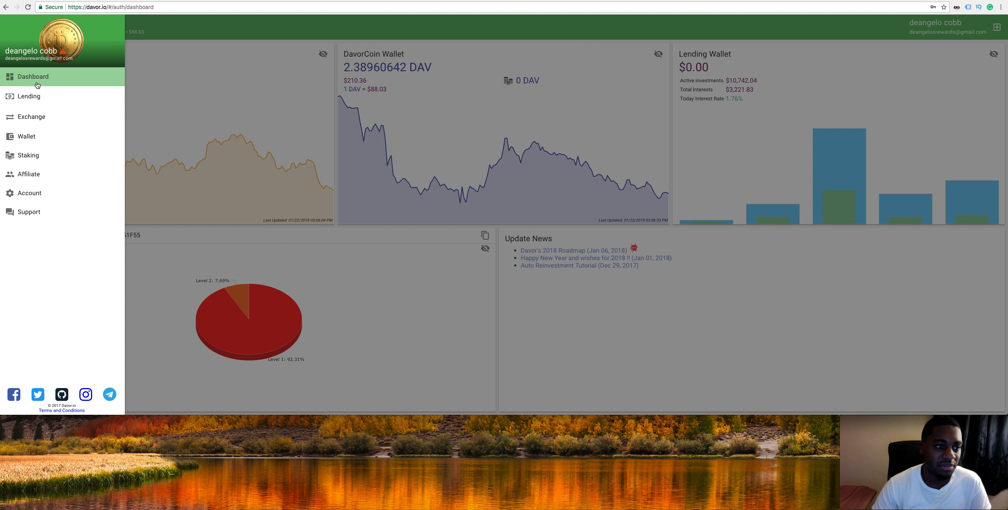
mouse_move(29, 96)
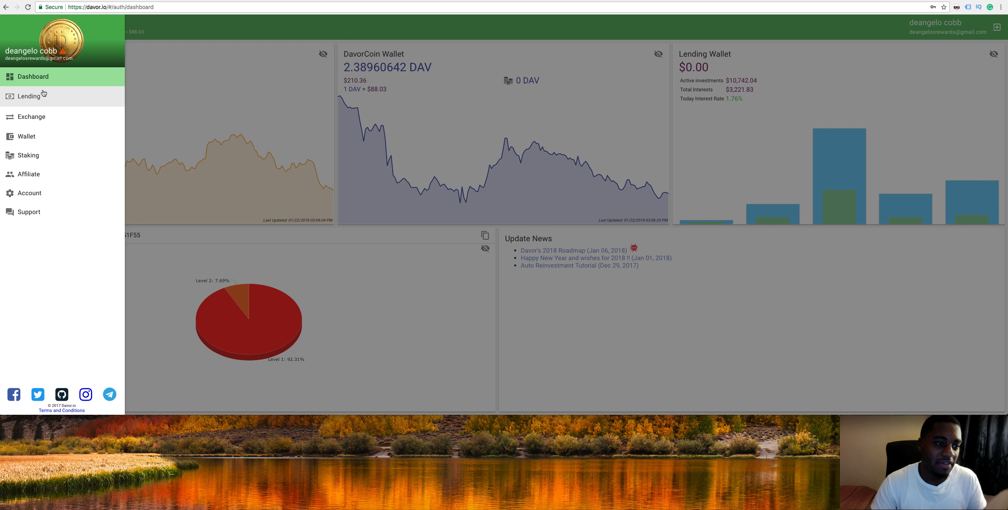
Step: Choose Lending to show the $0.00 lending wallet and the 25 lending packages
click(29, 96)
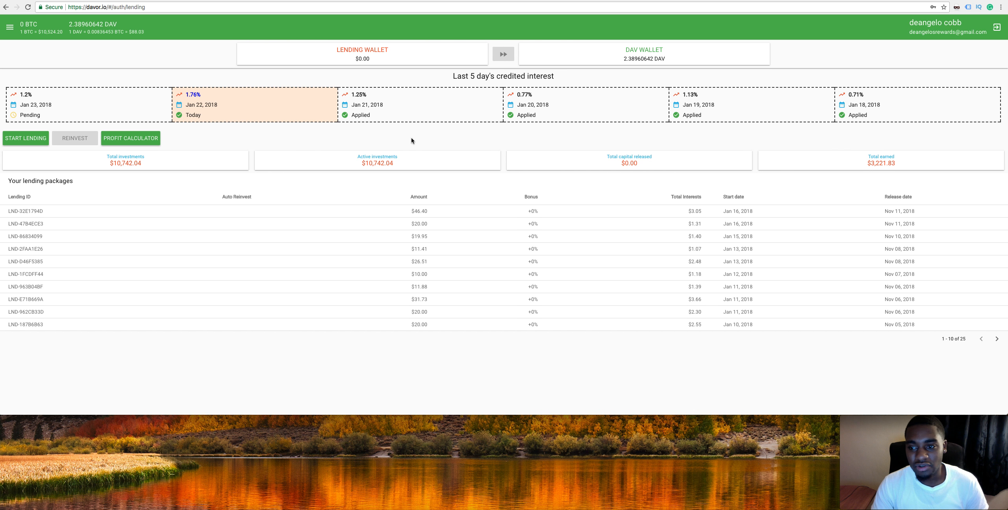
mouse_move(360, 159)
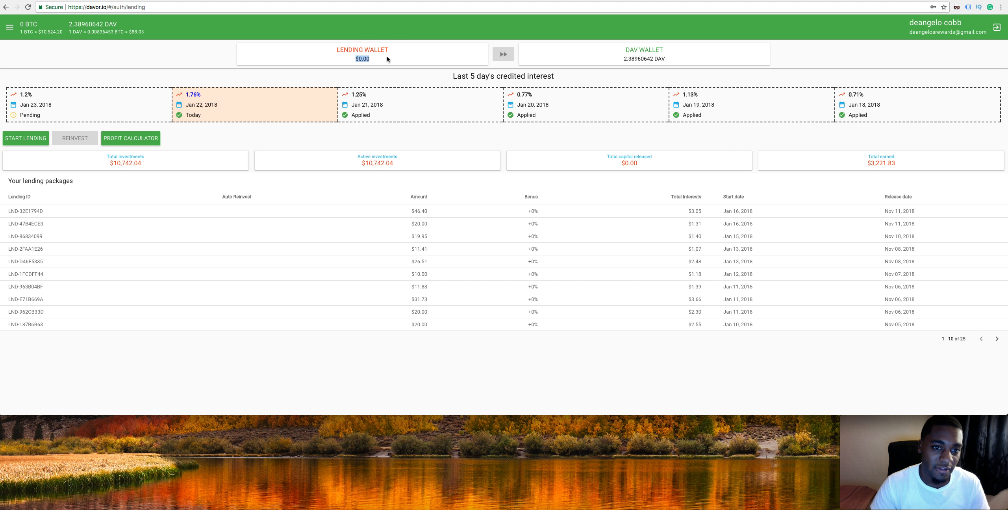
mouse_move(403, 65)
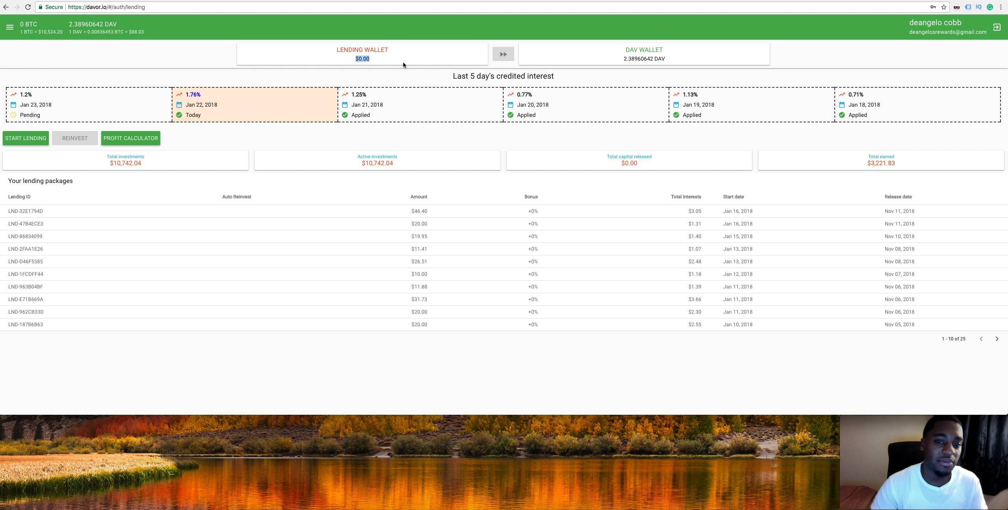
mouse_move(503, 53)
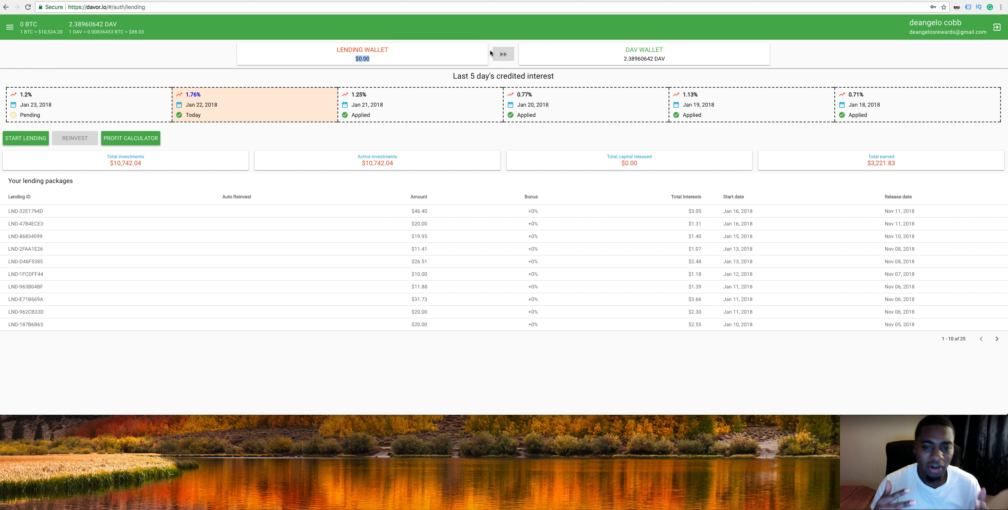
mouse_move(478, 55)
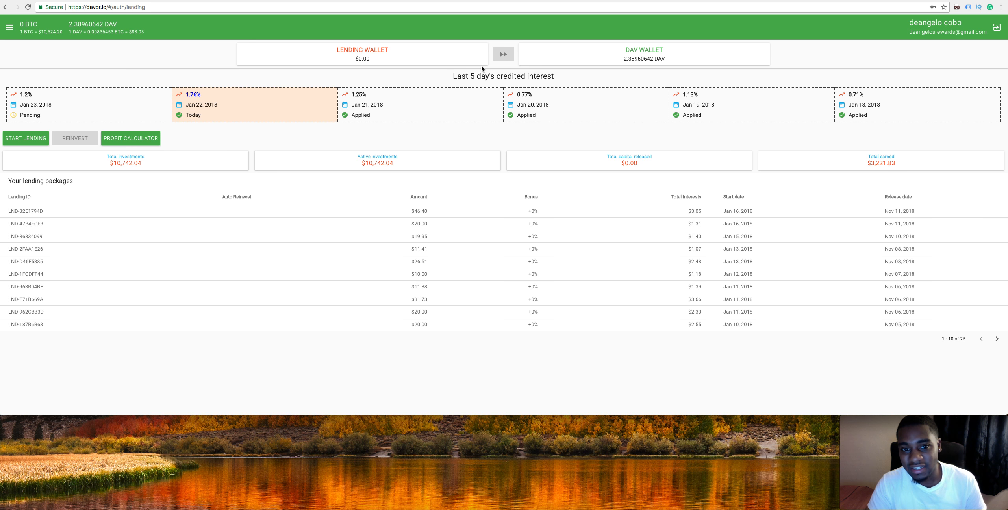
mouse_move(313, 73)
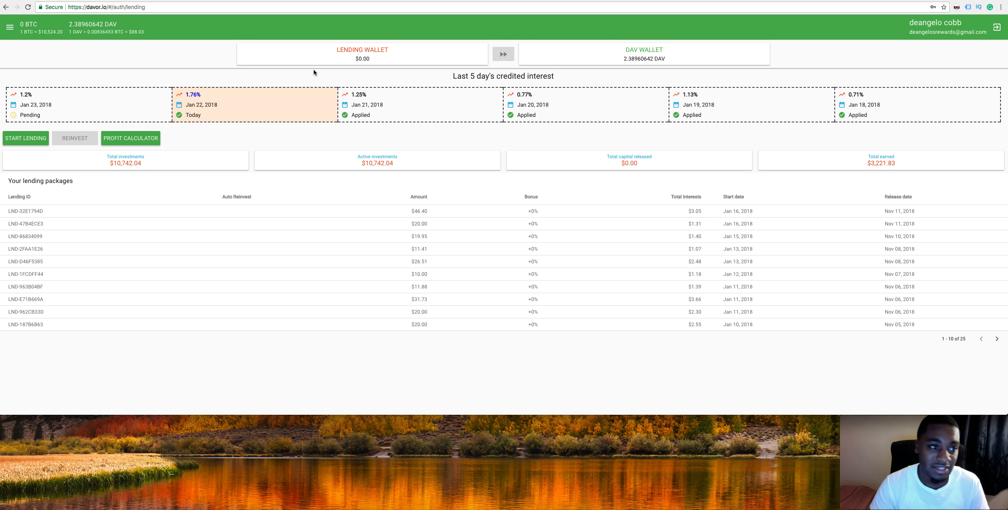
mouse_move(146, 48)
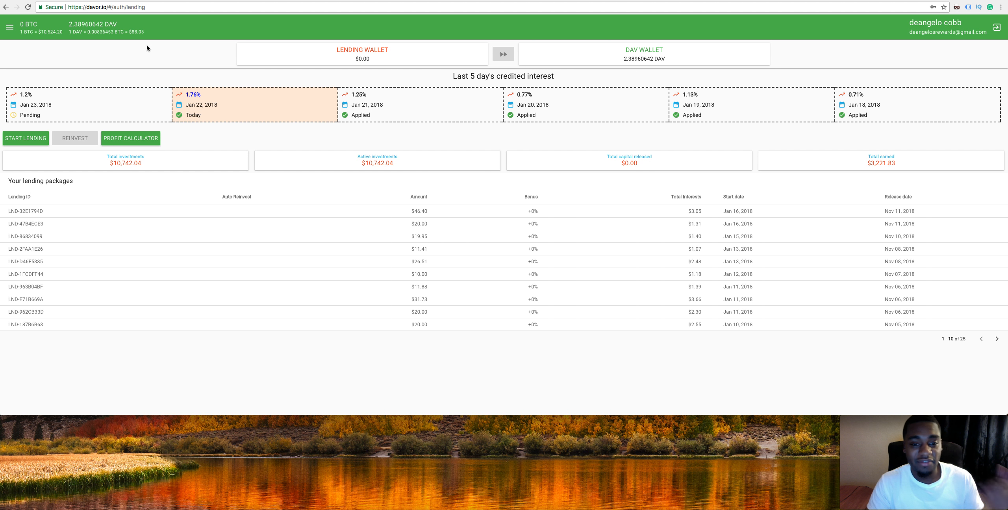
mouse_move(155, 50)
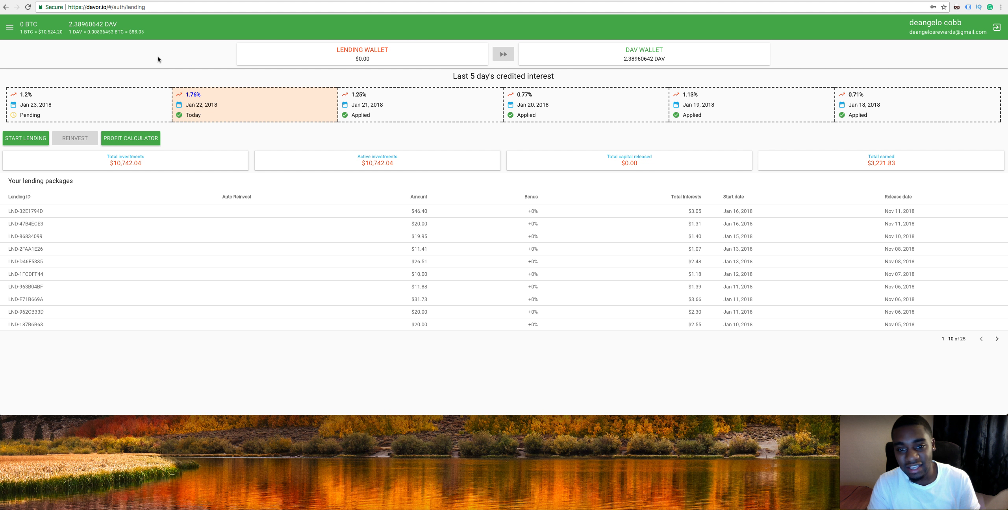
mouse_move(164, 70)
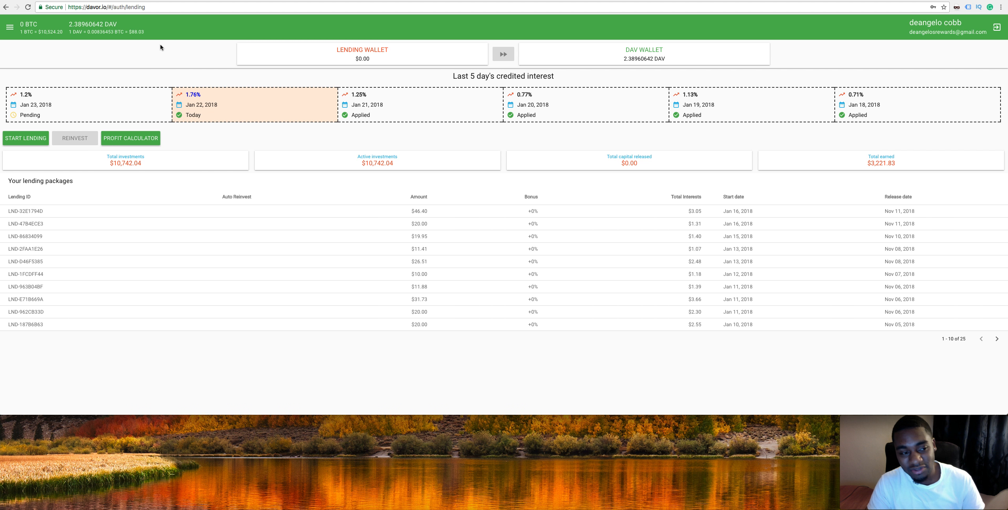
mouse_move(149, 72)
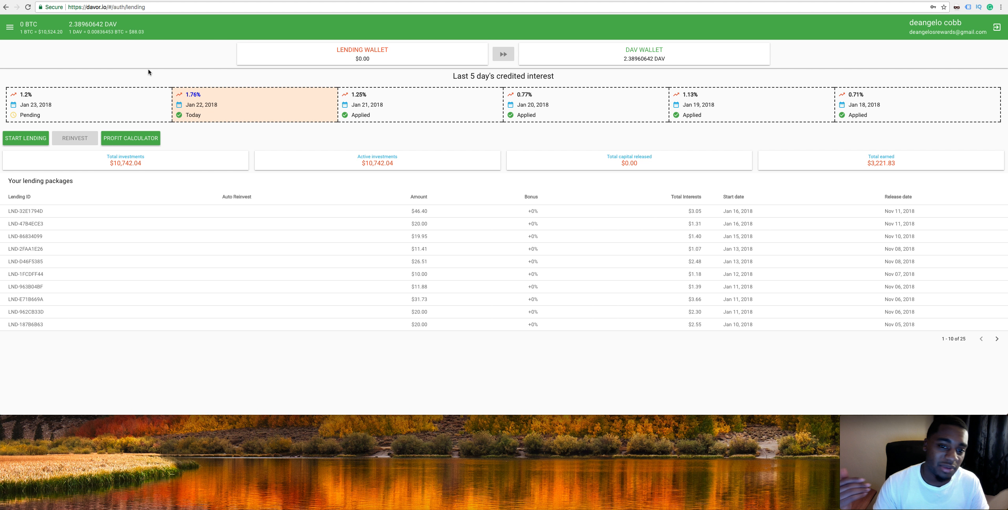
mouse_move(249, 55)
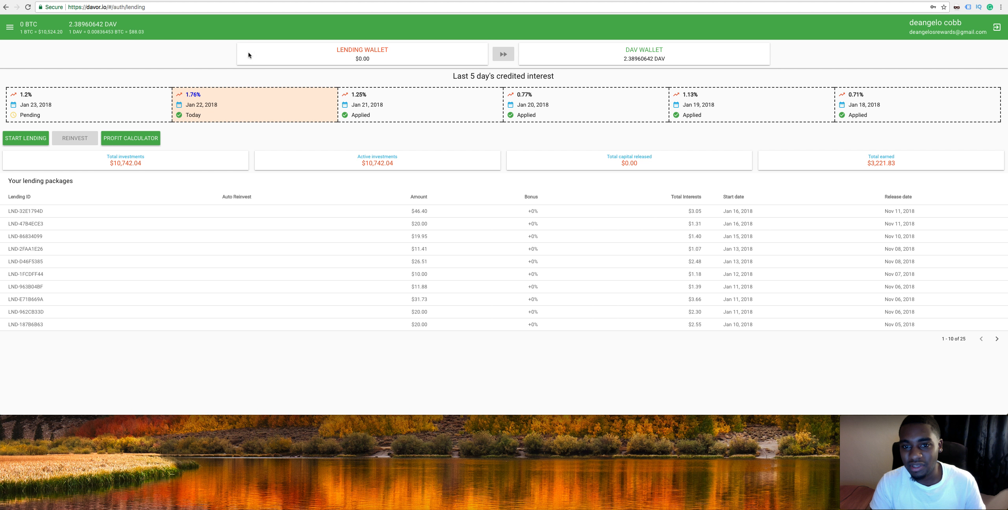
mouse_move(260, 59)
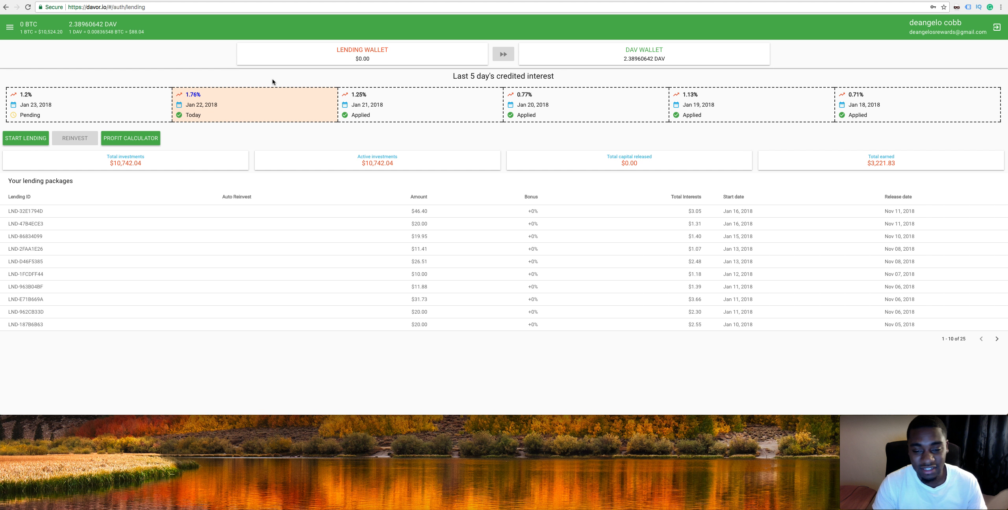
mouse_move(274, 78)
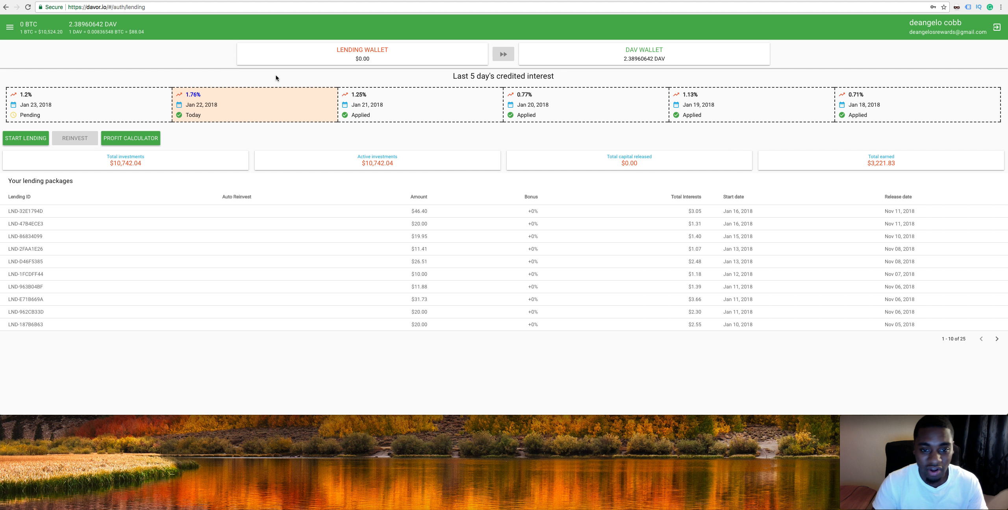
mouse_move(318, 73)
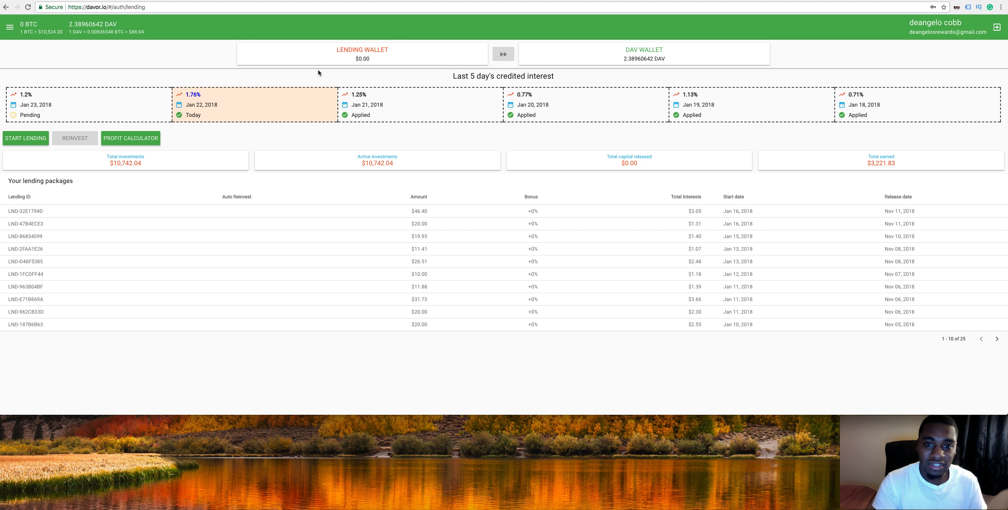
mouse_move(406, 43)
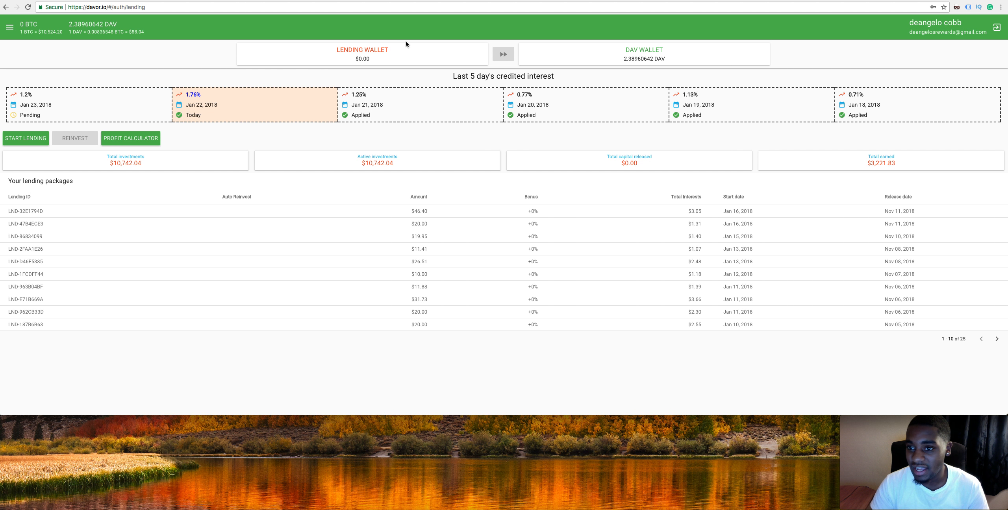
mouse_move(663, 26)
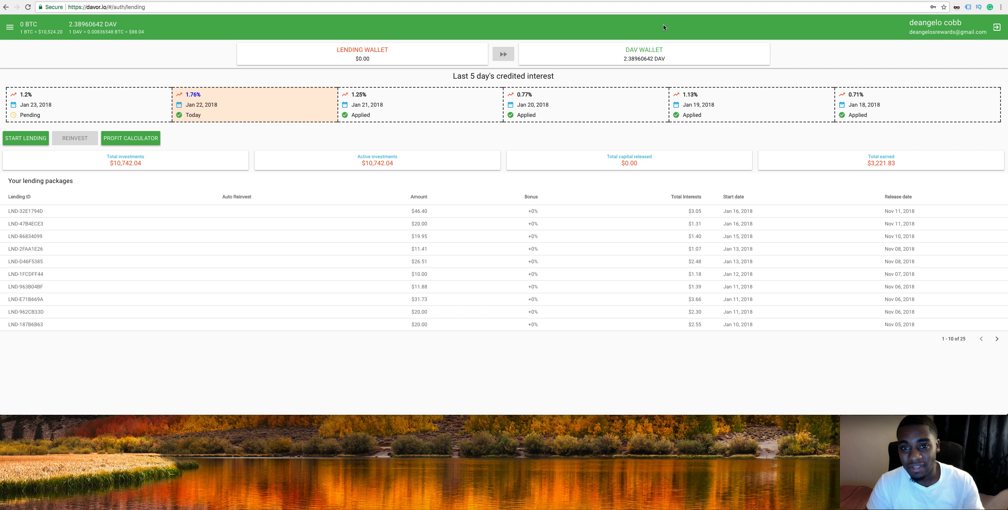
mouse_move(669, 38)
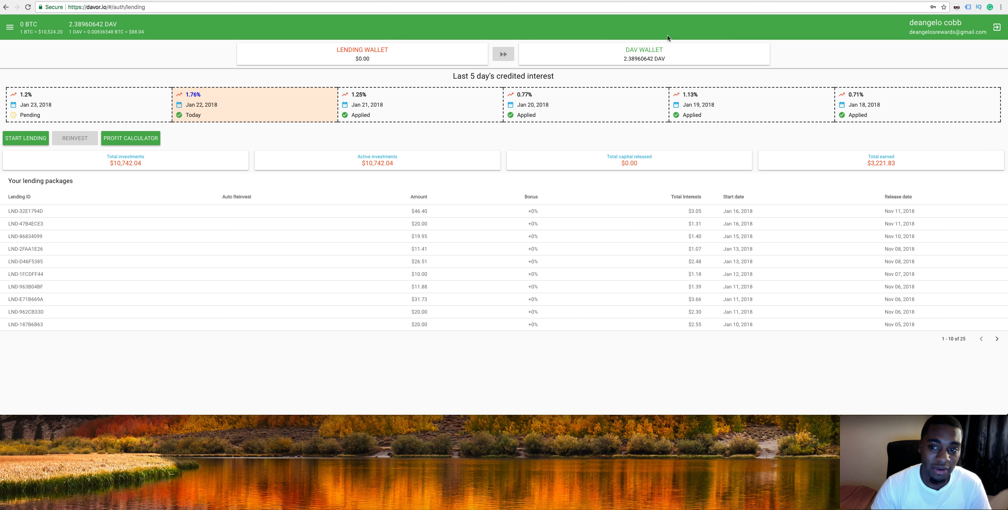
mouse_move(733, 23)
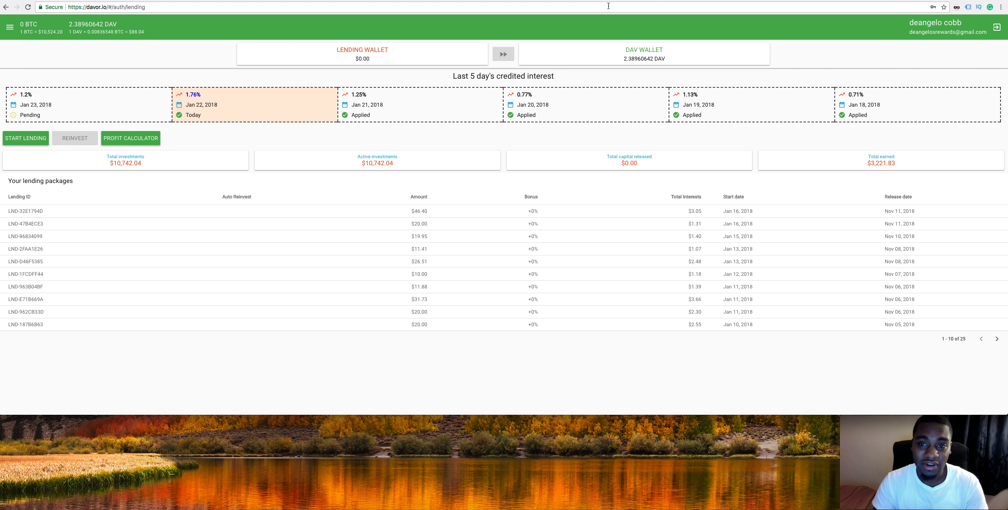
mouse_move(610, 26)
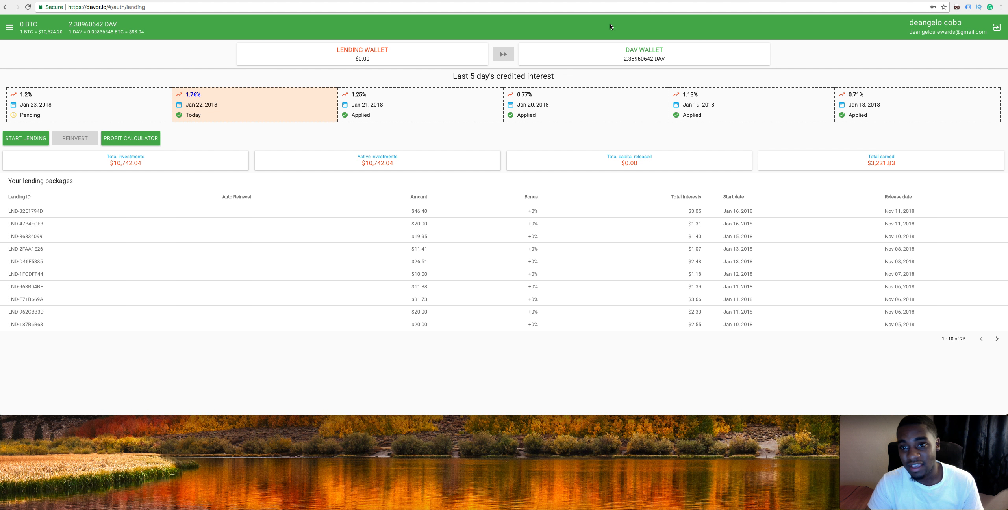